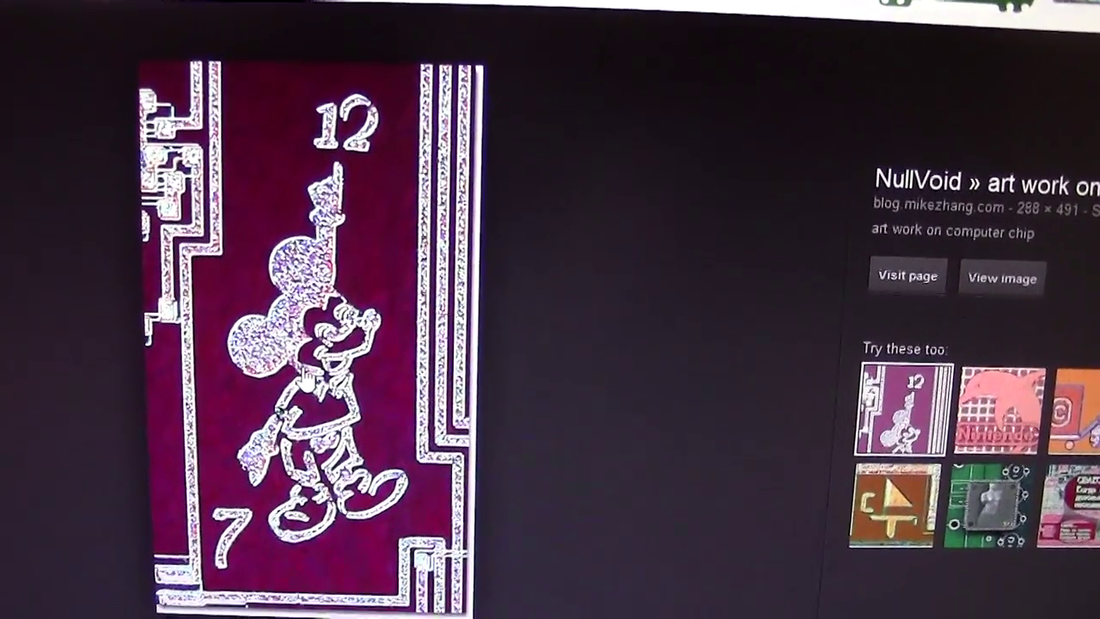
Open the pink Nintendo dolphin chip art from the Mickey Mouse preview's related images.
left_click(908, 276)
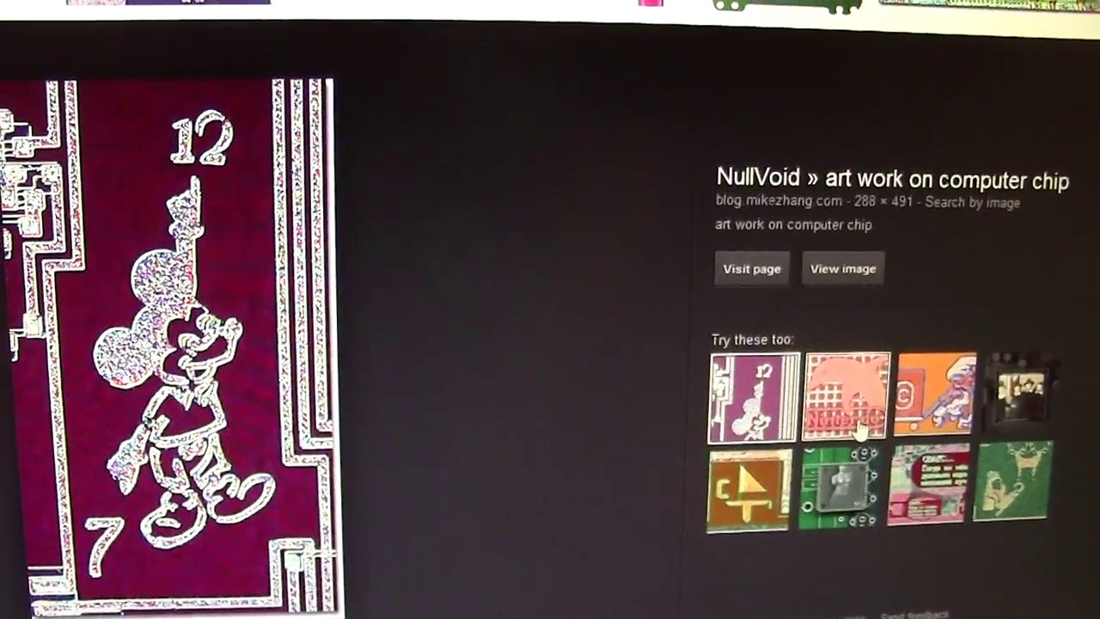
left_click(848, 409)
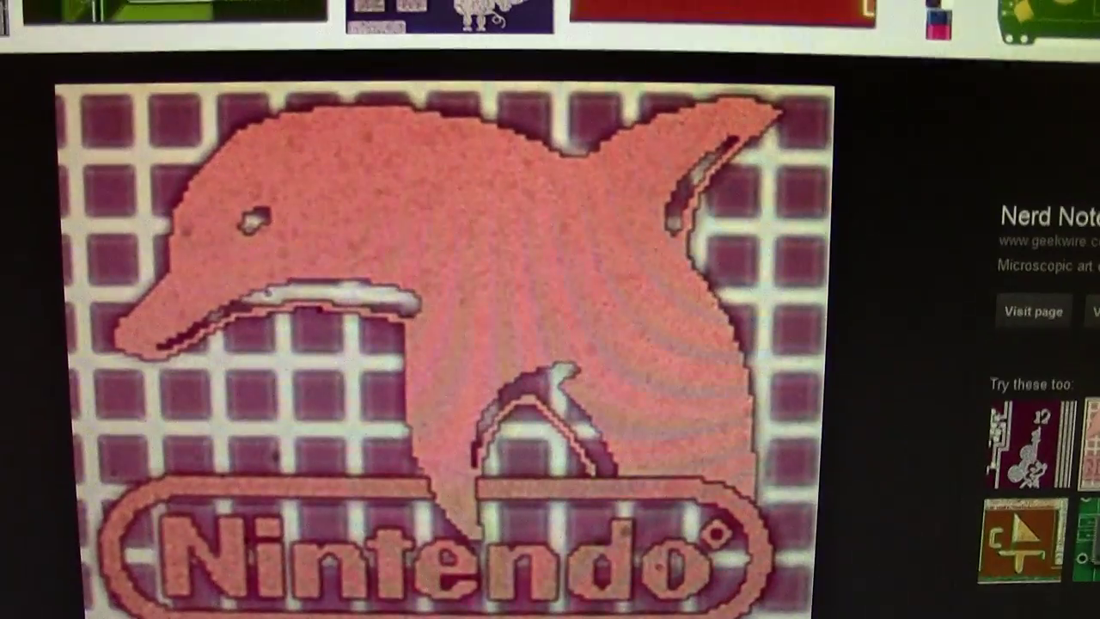